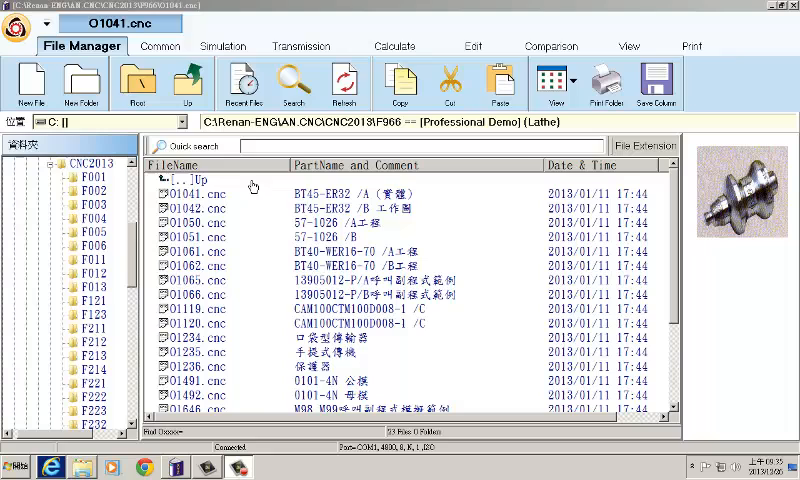
mouse_move(338, 184)
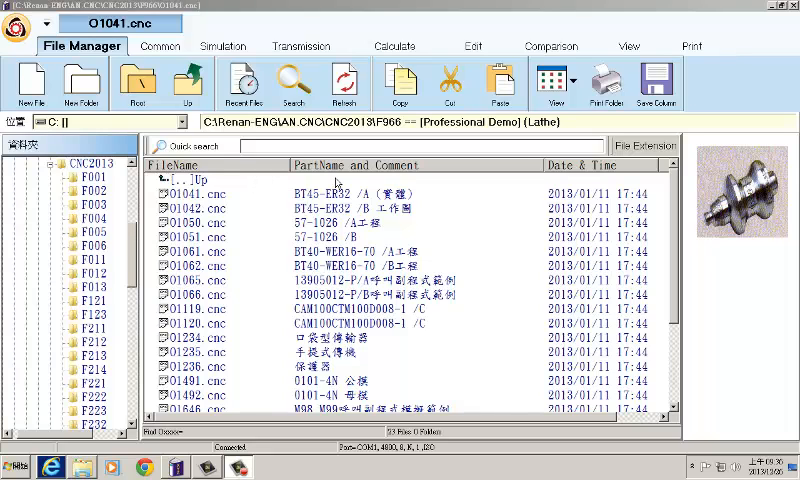
mouse_move(452, 180)
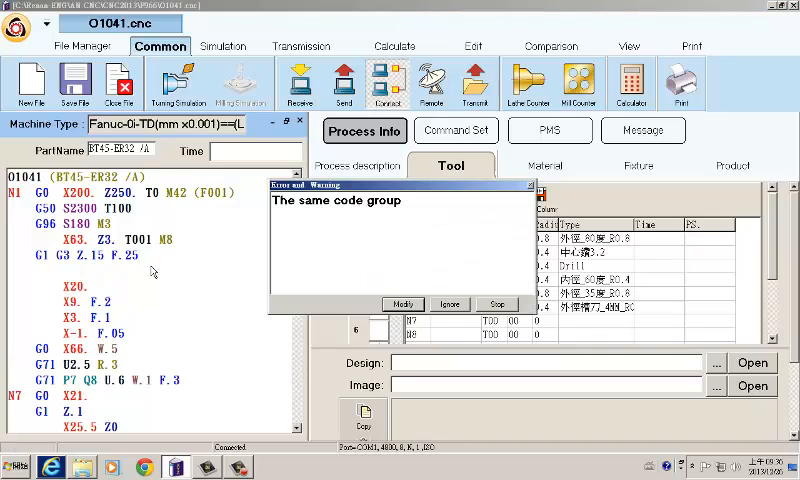
mouse_move(314, 216)
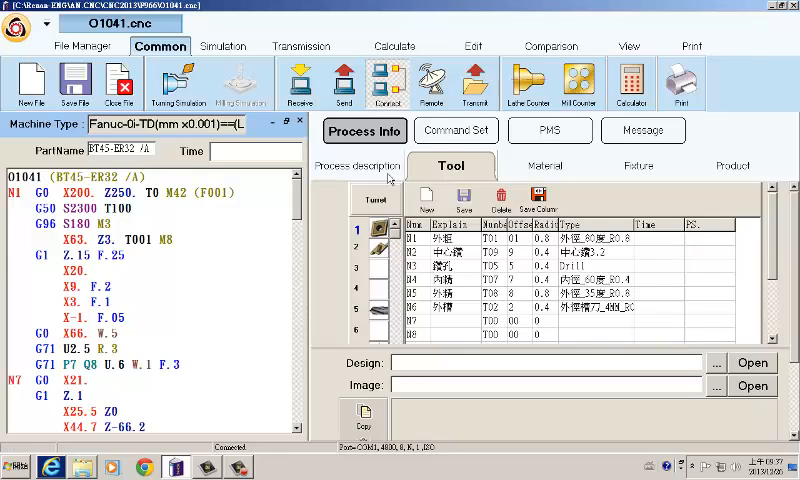
Step: Show O1041's process description listing its turning steps and part image path
click(362, 164)
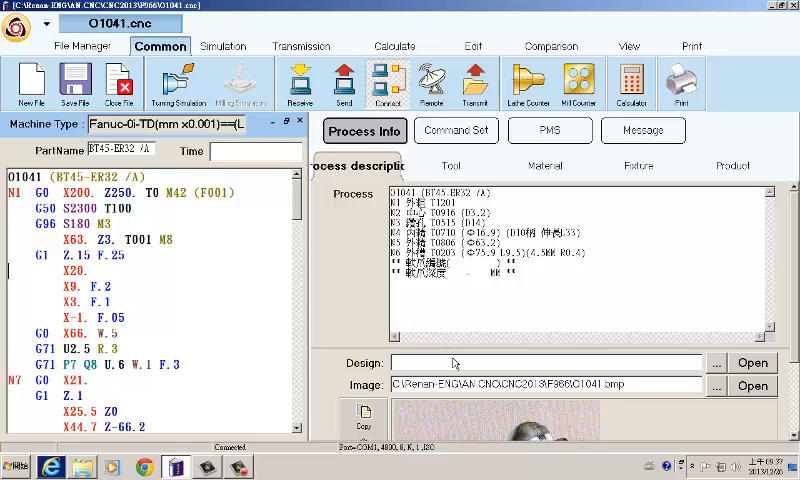
mouse_move(456, 362)
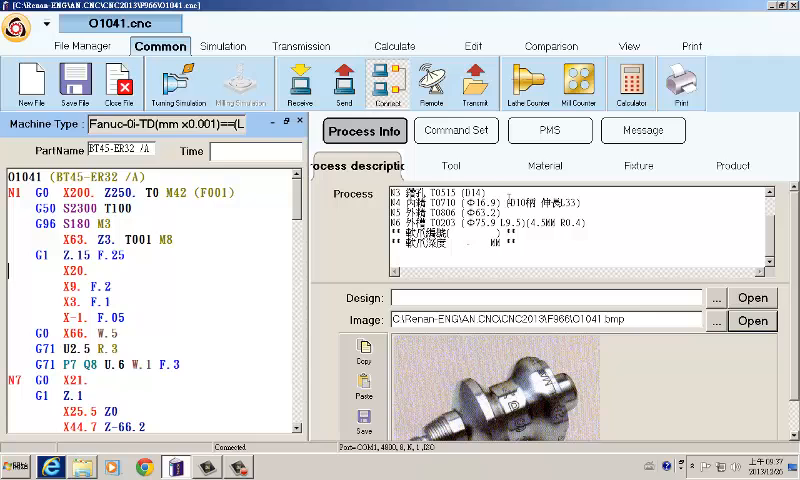
Step: Browse the lathe tool library tree by category and tool, then close it without selecting a tool
click(452, 164)
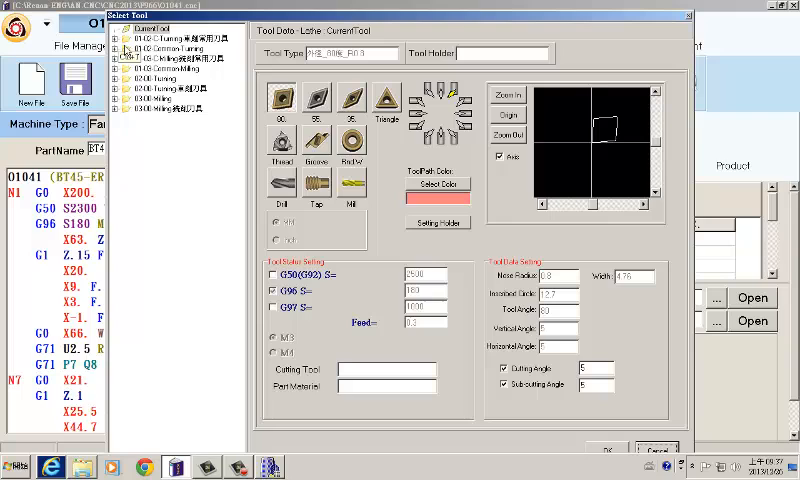
click(100, 42)
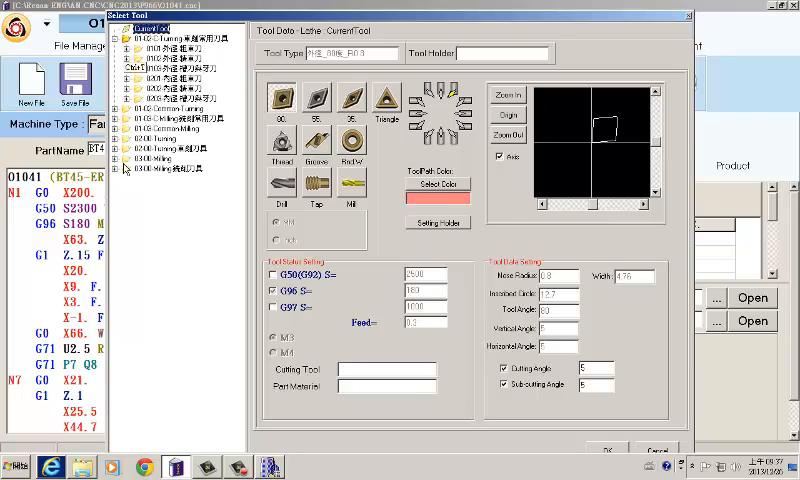
click(124, 170)
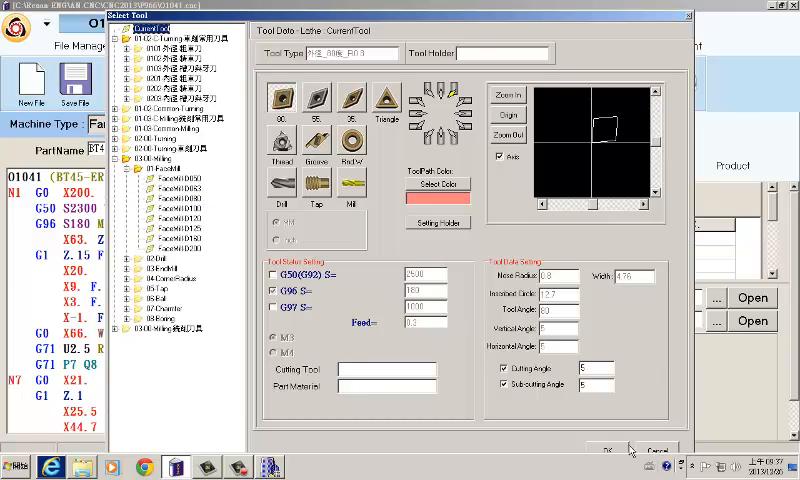
click(592, 448)
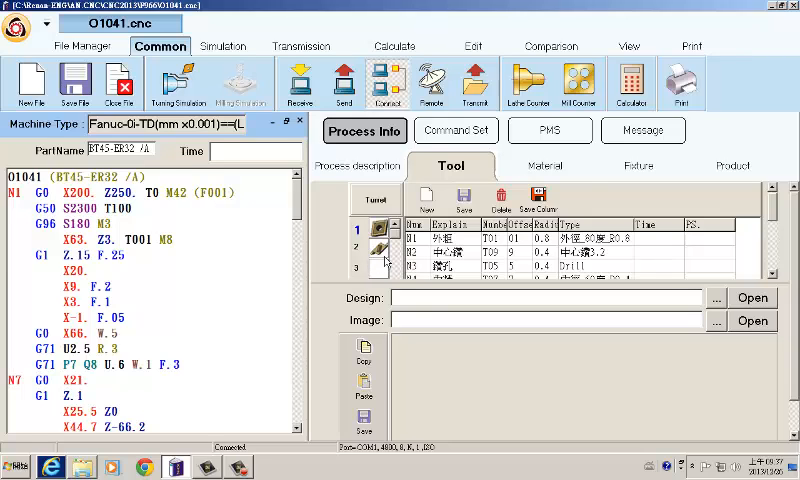
Step: Review O1041's stock material sheet, then start a new empty untitled program
click(544, 166)
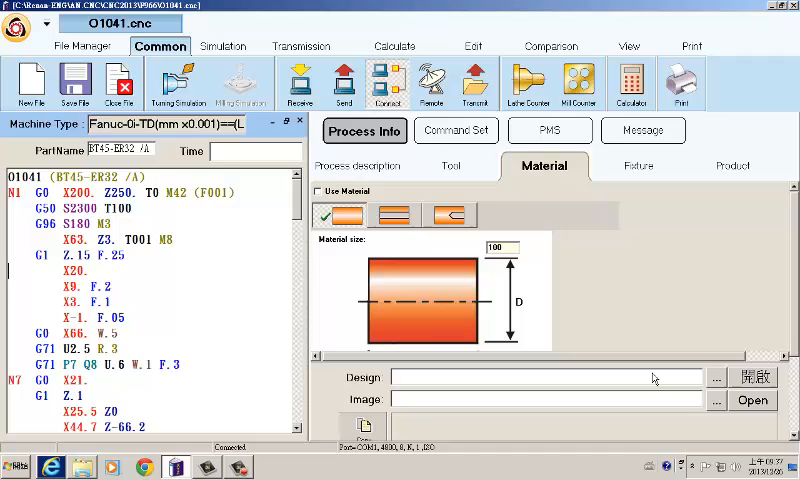
mouse_move(588, 368)
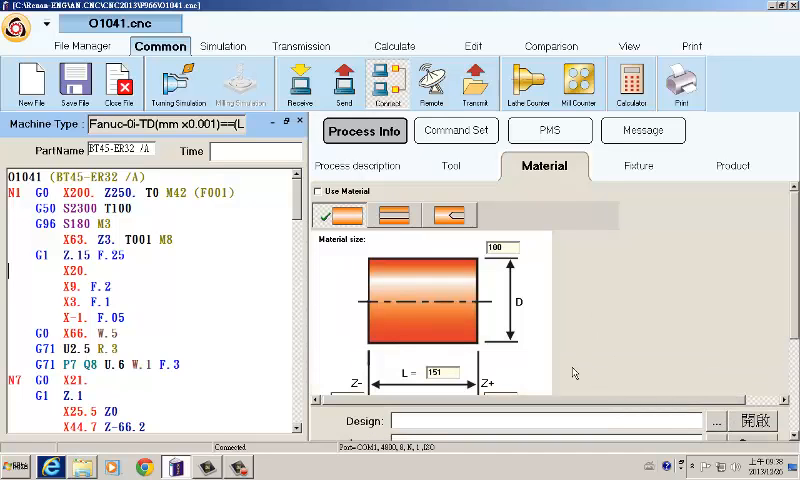
mouse_move(484, 278)
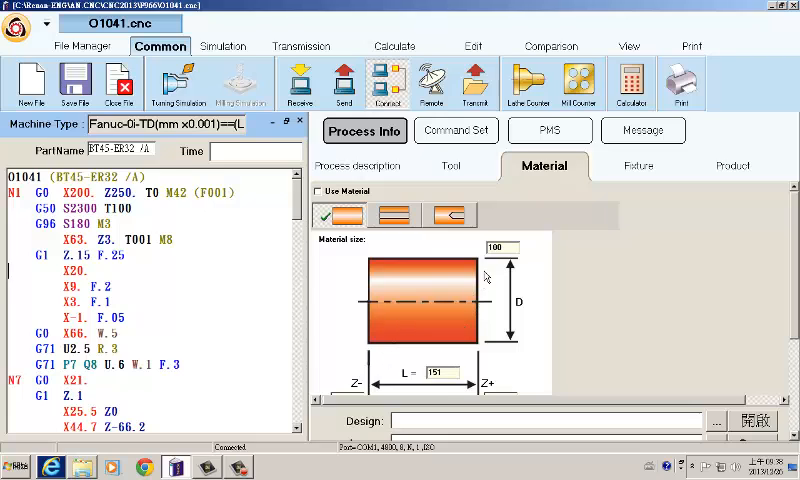
mouse_move(488, 412)
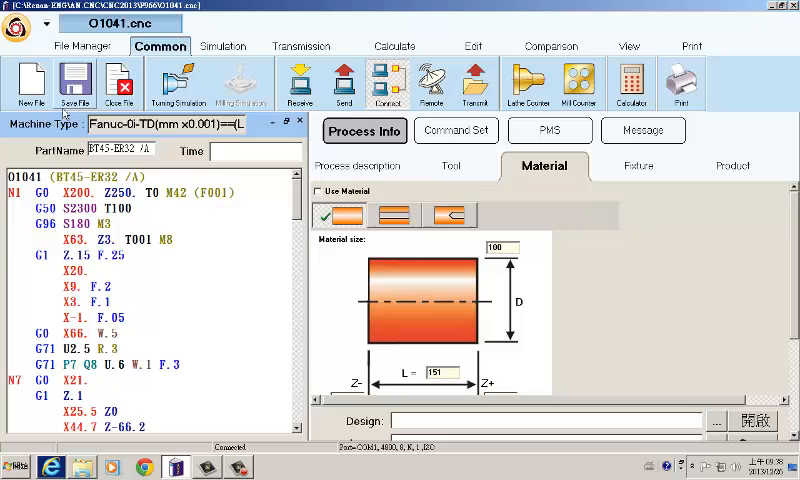
click(28, 84)
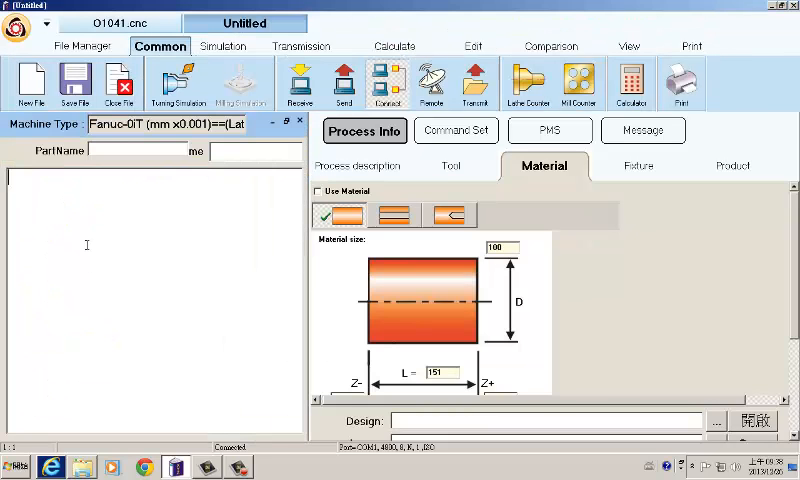
mouse_move(432, 156)
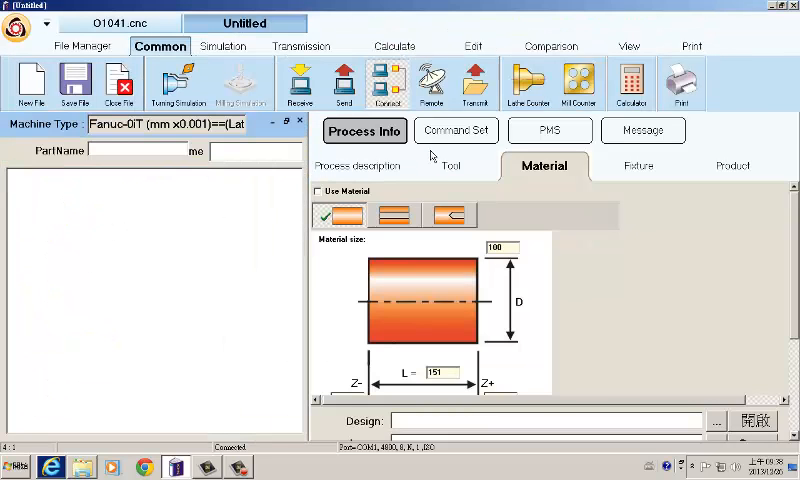
Step: Insert the O1234 starter command set (G50 S2500, T0101, G96 S180 M3, X100 Z3 M8) and begin an arc groove cycle
click(456, 130)
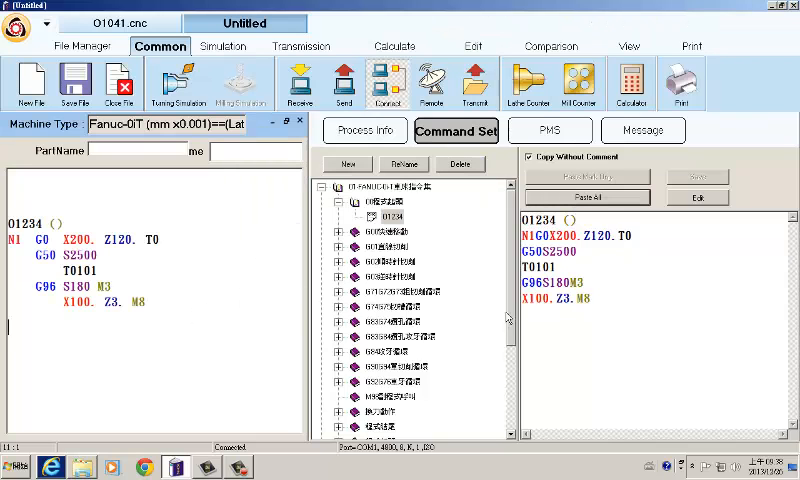
scroll(down, 3)
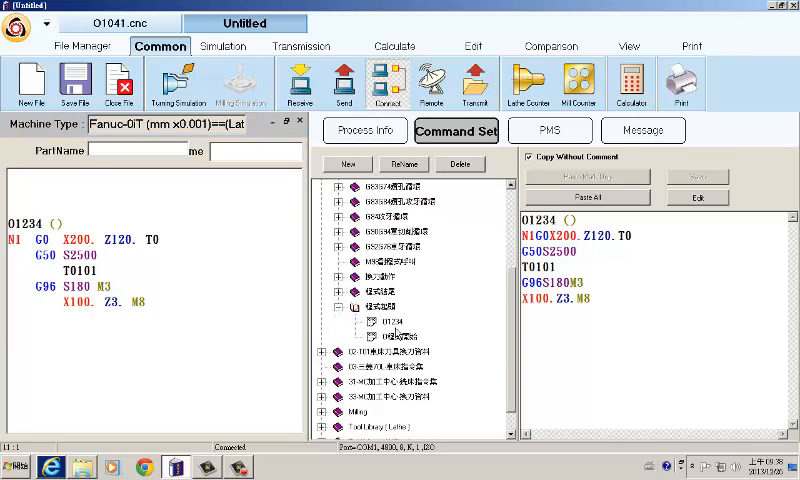
click(390, 336)
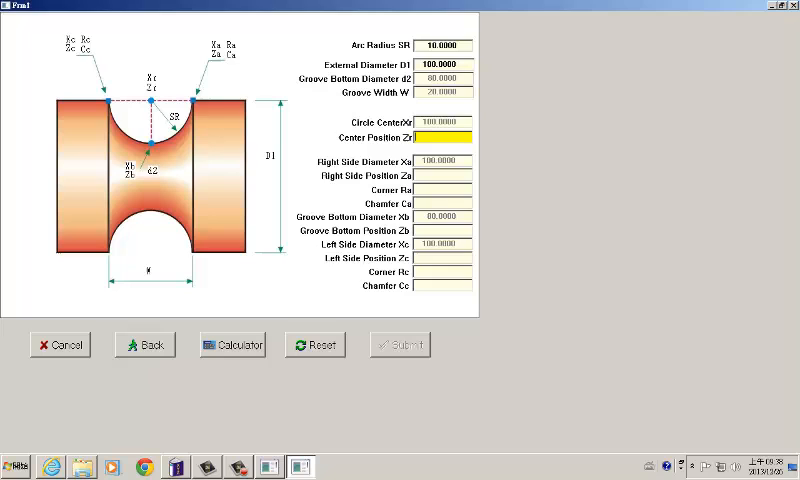
Step: Submit the arc groove dimensions, use the external right-hand tool cutting right to left, and accept the generated code
click(312, 344)
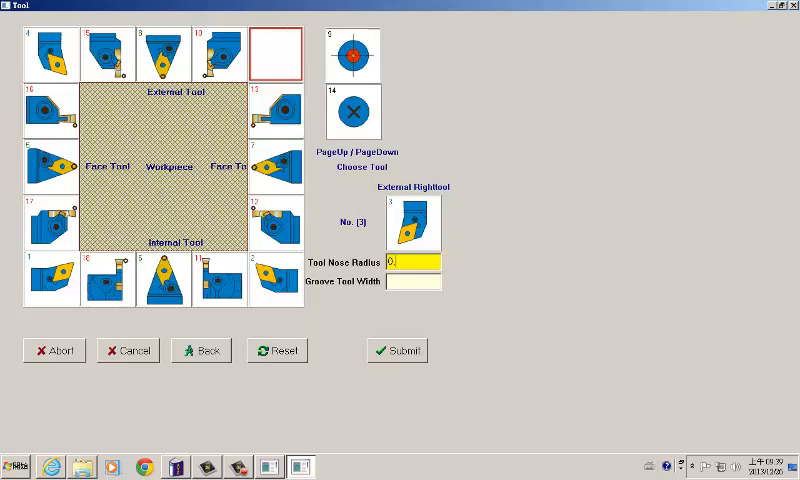
click(396, 352)
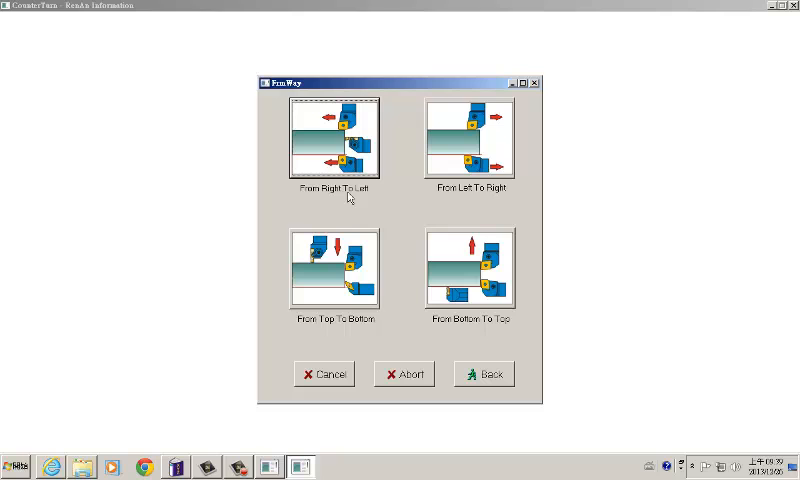
click(336, 140)
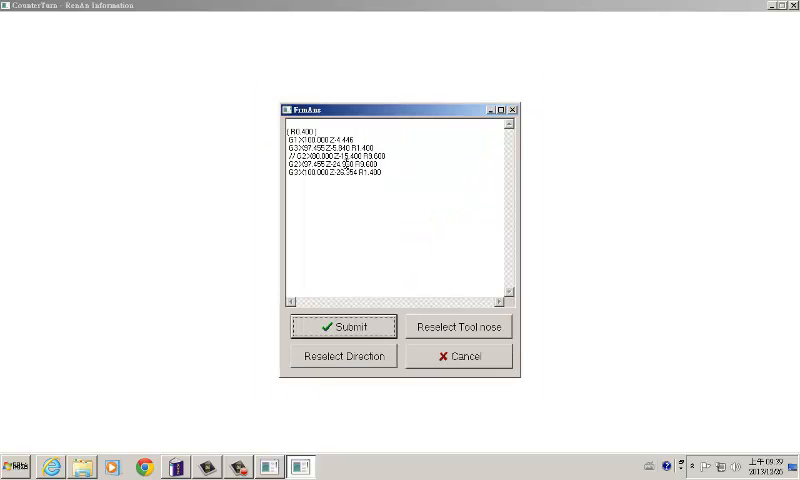
click(344, 326)
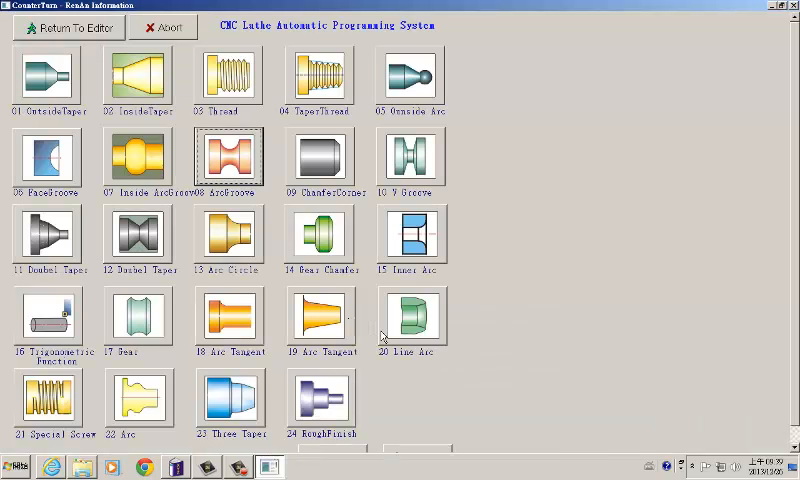
mouse_move(392, 468)
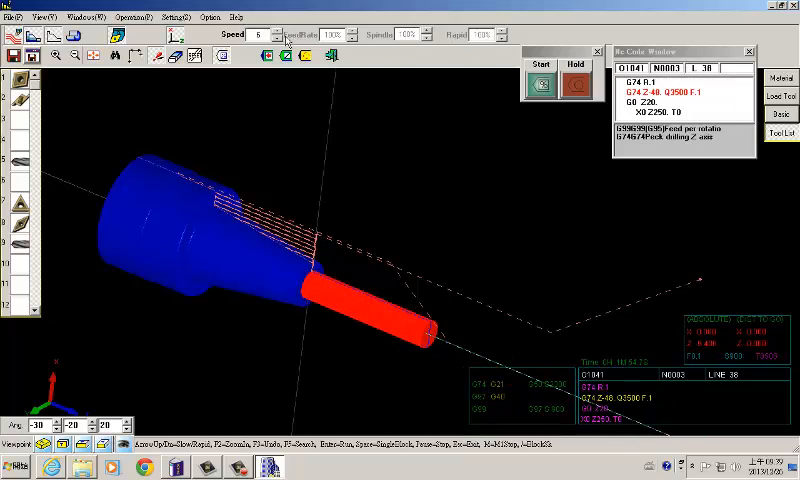
Step: Start the 3D turning simulation so the tool cuts the blue stock along the programmed path
click(284, 32)
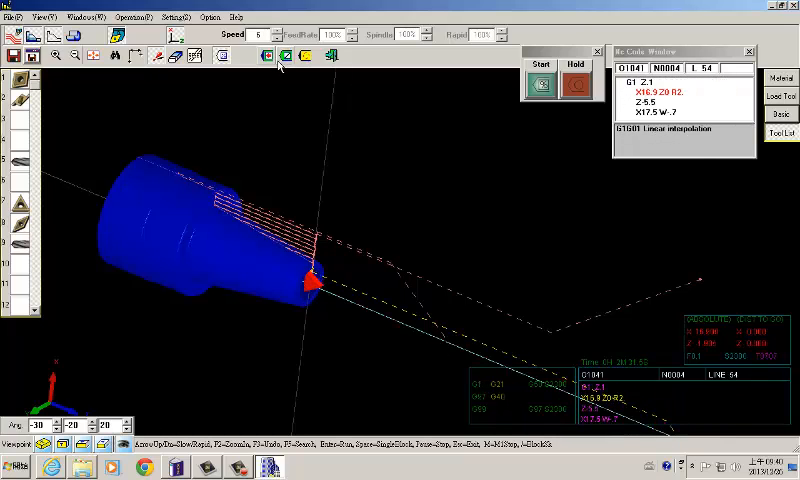
Step: Step the simulation block by block through to M30, leaving the machined part profile
click(282, 56)
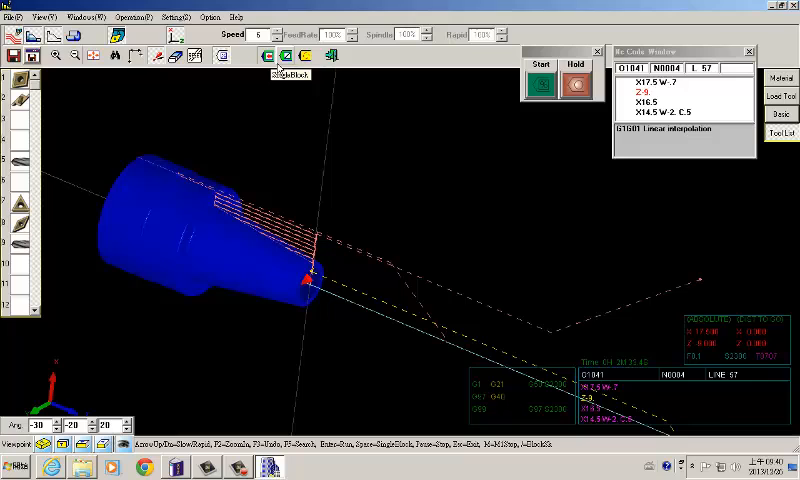
click(540, 72)
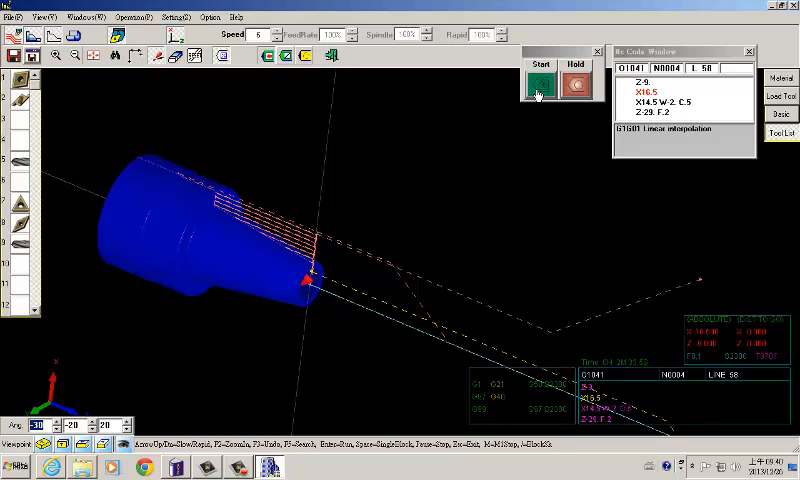
click(540, 90)
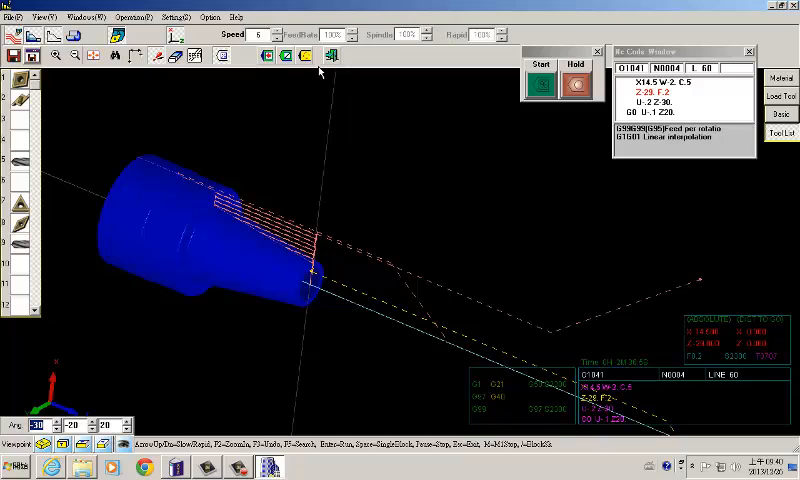
click(540, 84)
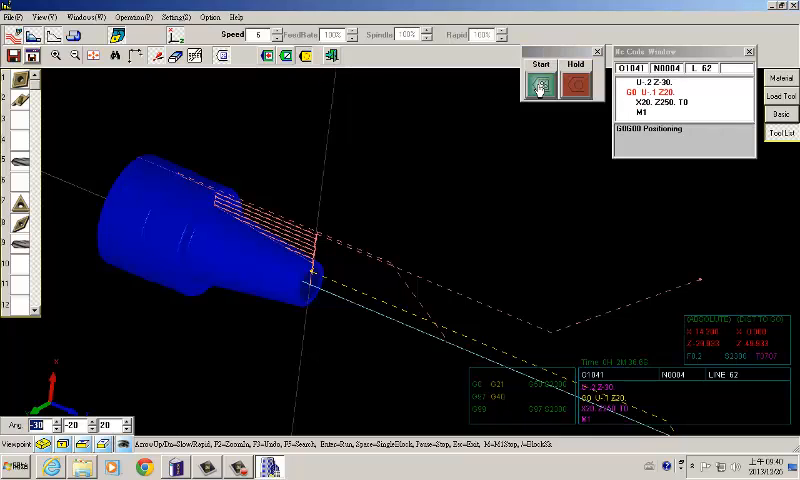
click(540, 82)
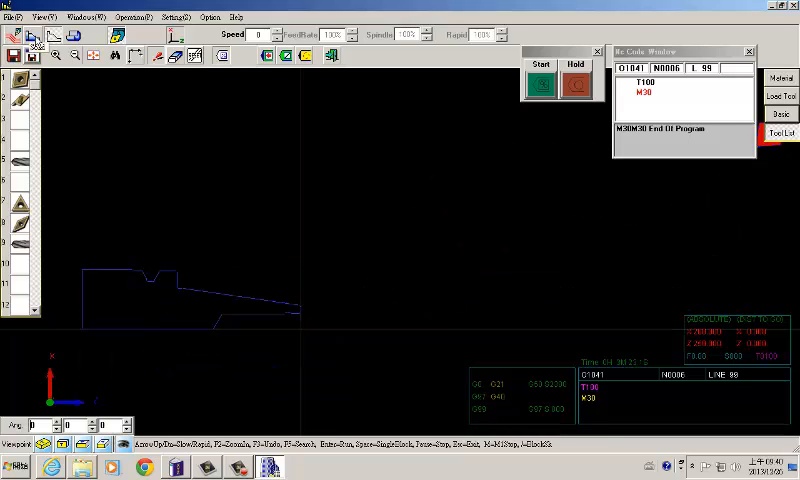
mouse_move(148, 70)
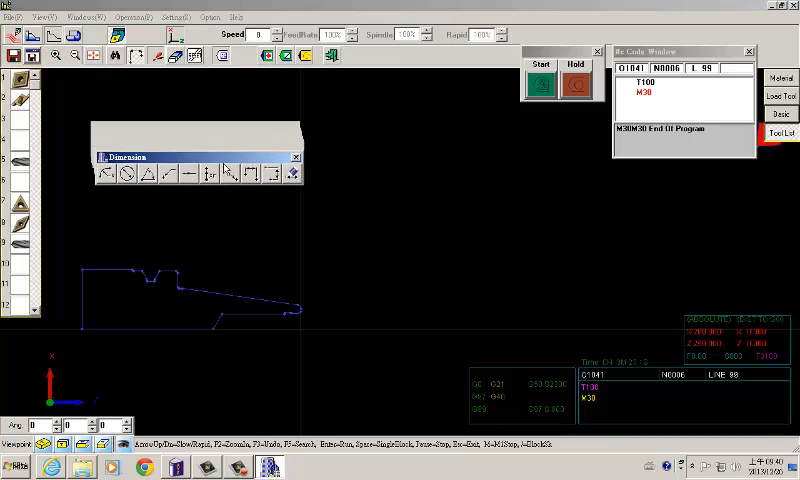
Step: Measure a 72.000 length along the finished part outline with the Dimension length tool
drag(180, 156, 180, 184)
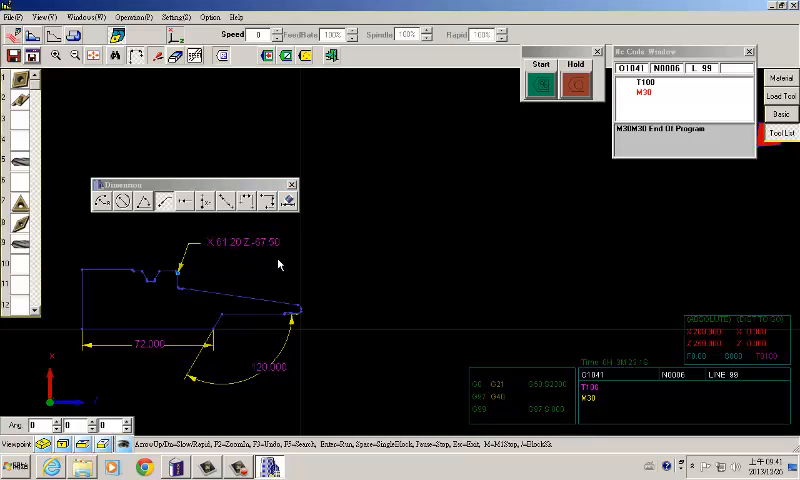
mouse_move(190, 238)
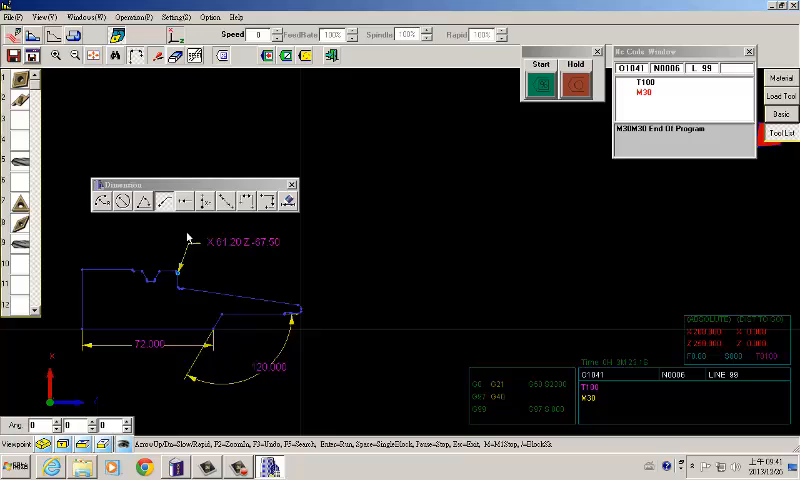
mouse_move(270, 270)
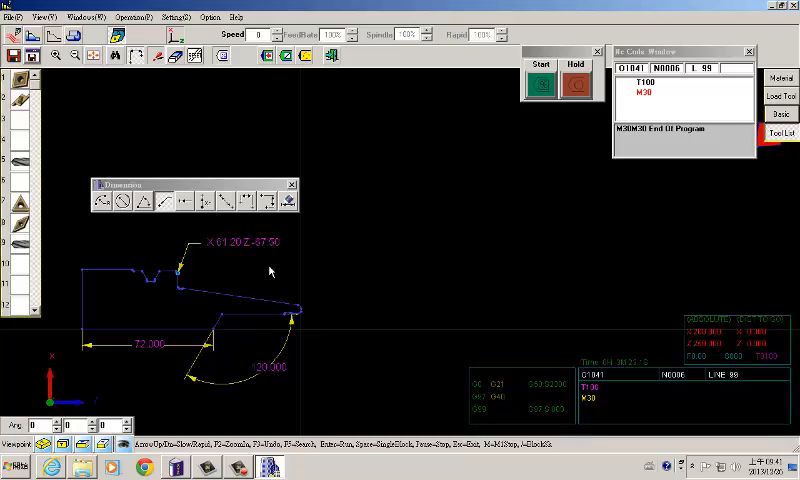